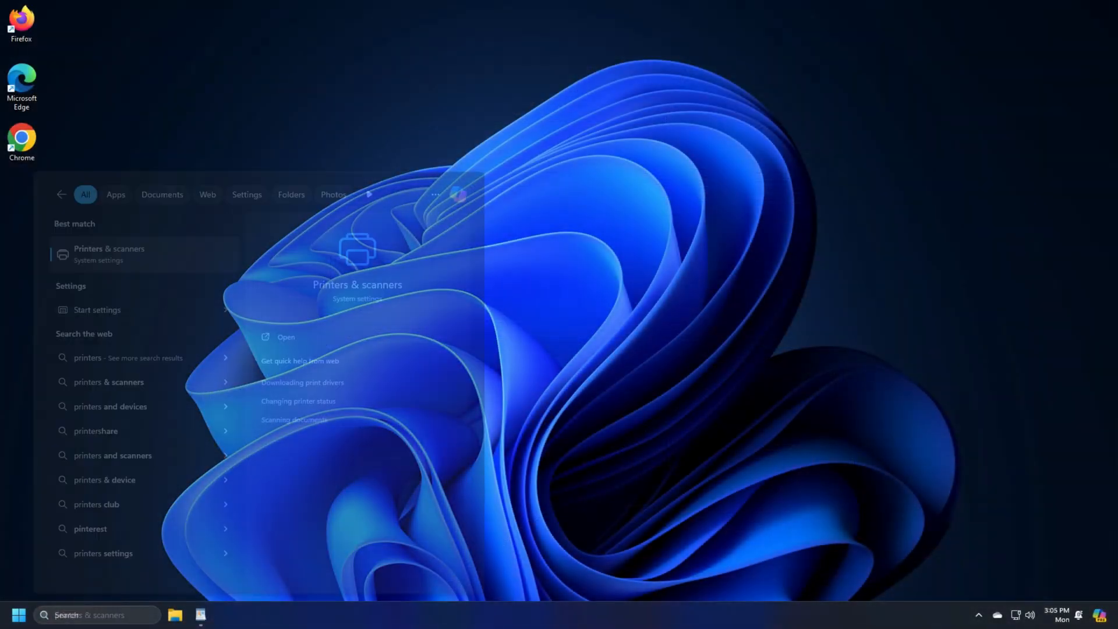
Cancel the queued Document job on the HP Business Inkjet 1200 and confirm with Yes
click(108, 254)
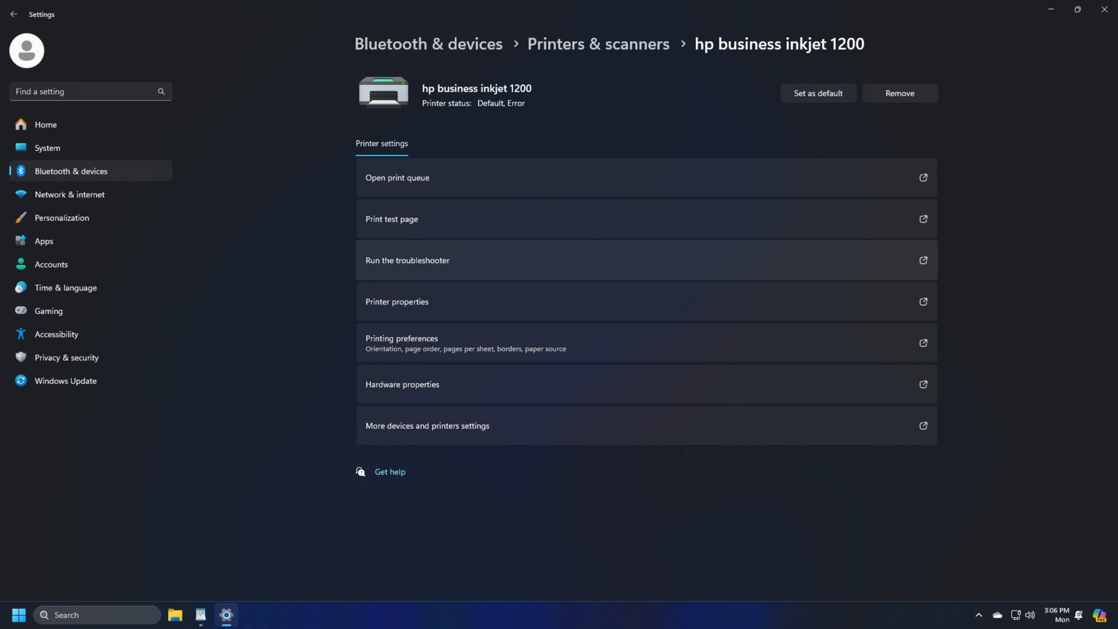
click(397, 177)
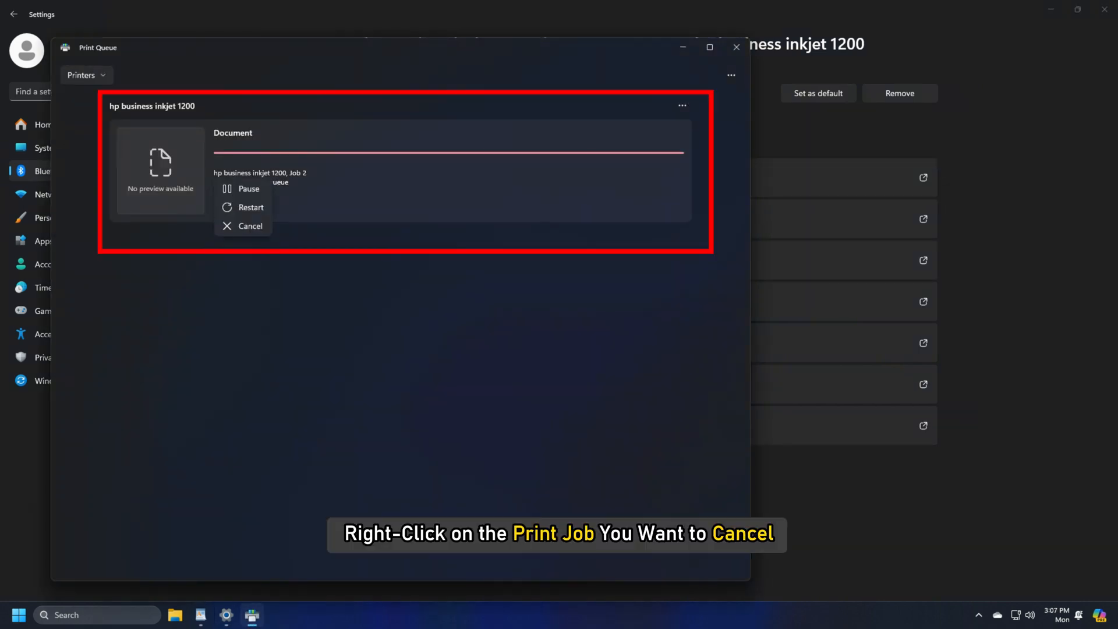
click(250, 226)
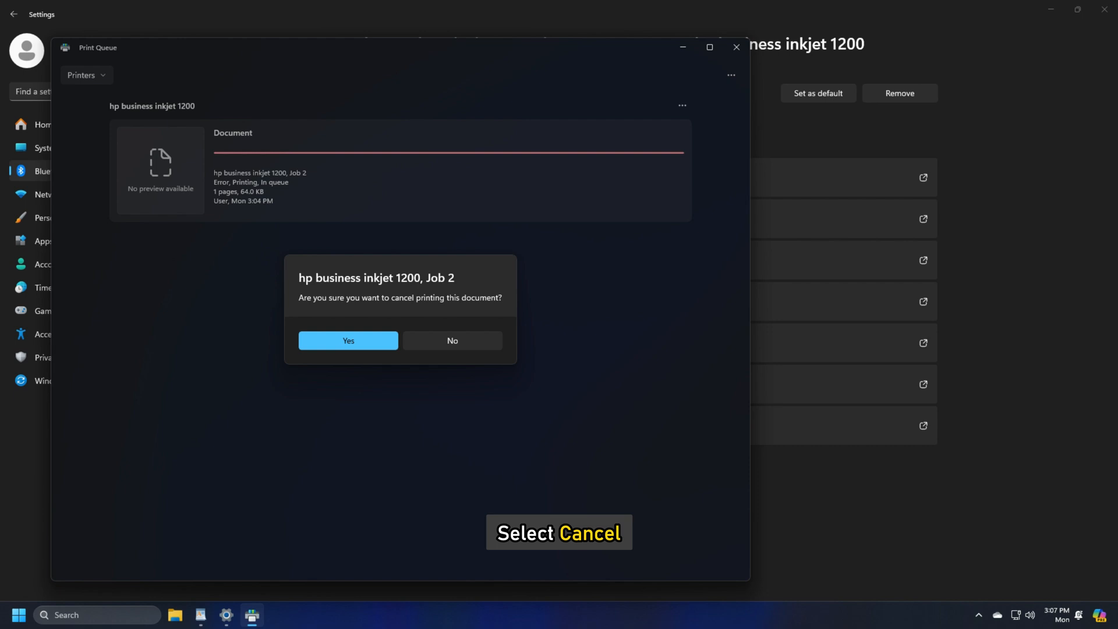
click(451, 340)
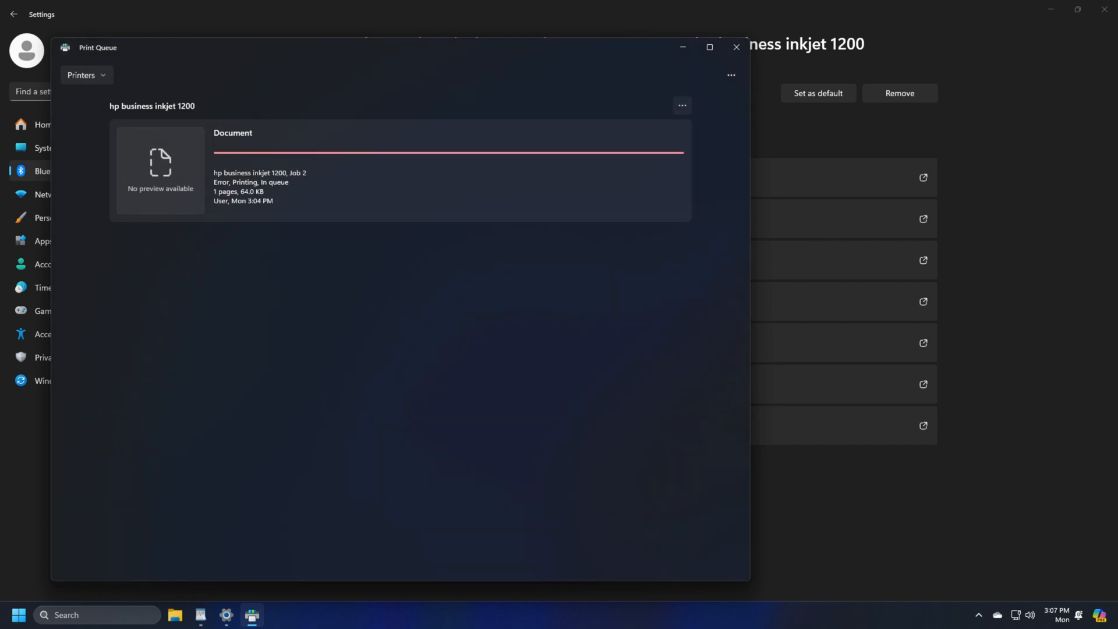
click(680, 104)
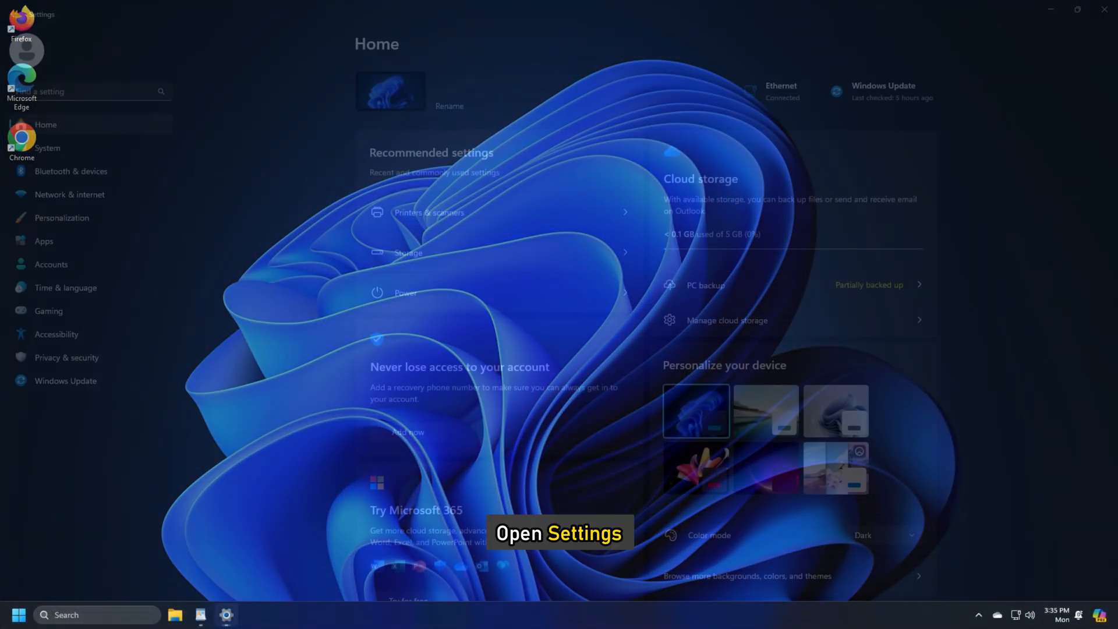
Reach the Brother DCP-7040 print queue through Printers & scanners in Settings
click(71, 171)
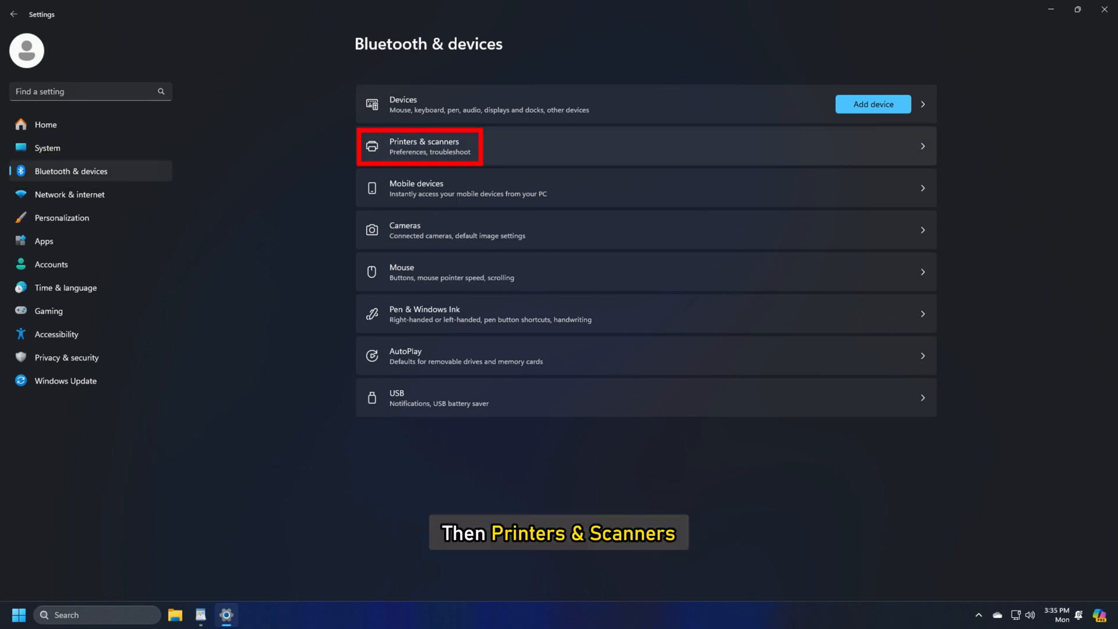
click(424, 146)
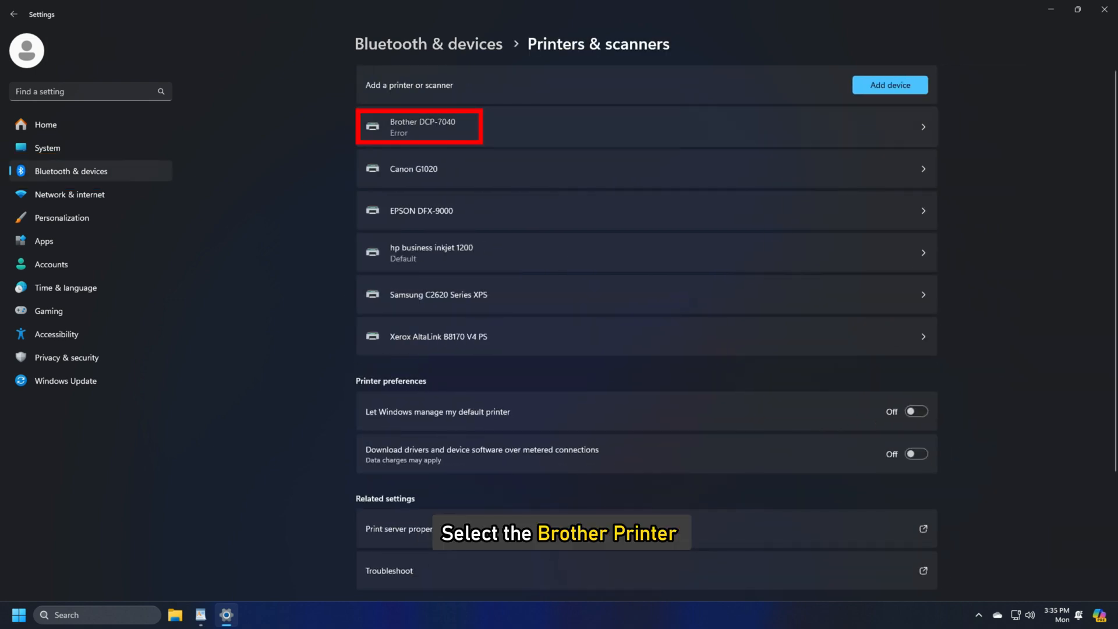
click(419, 127)
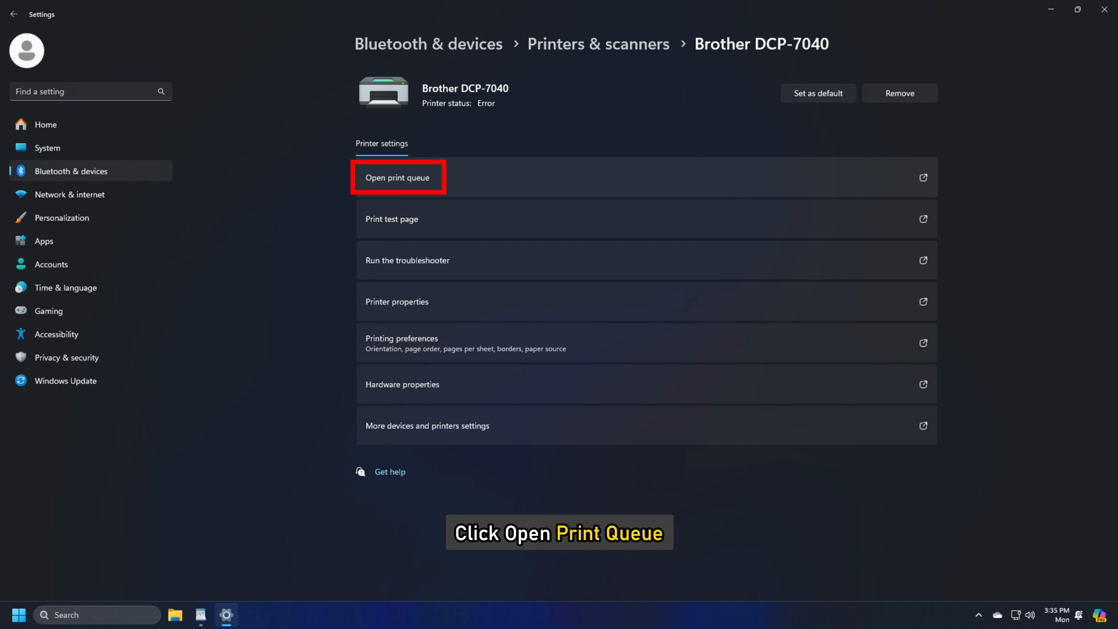
click(397, 177)
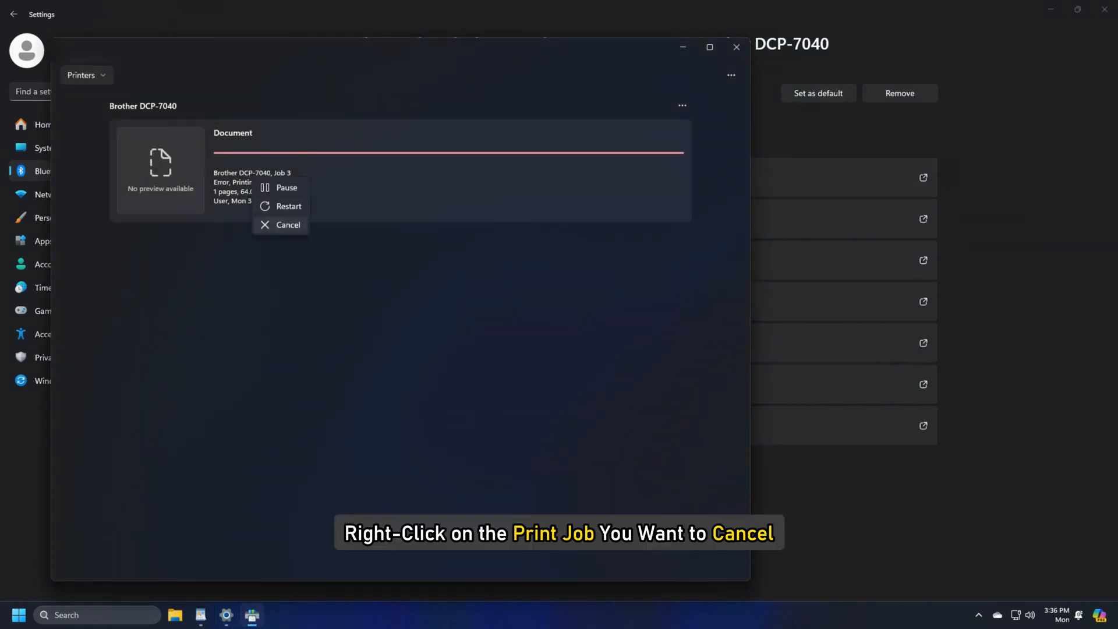
Cancel the queued job, then Cancel all remaining jobs in the Brother queue
click(288, 224)
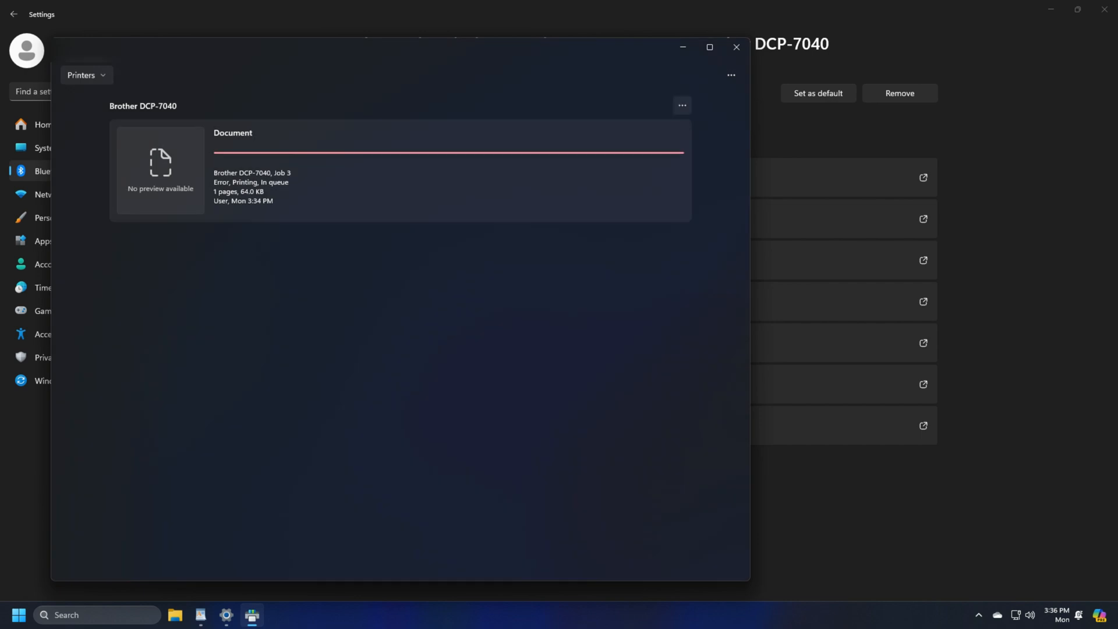
click(681, 106)
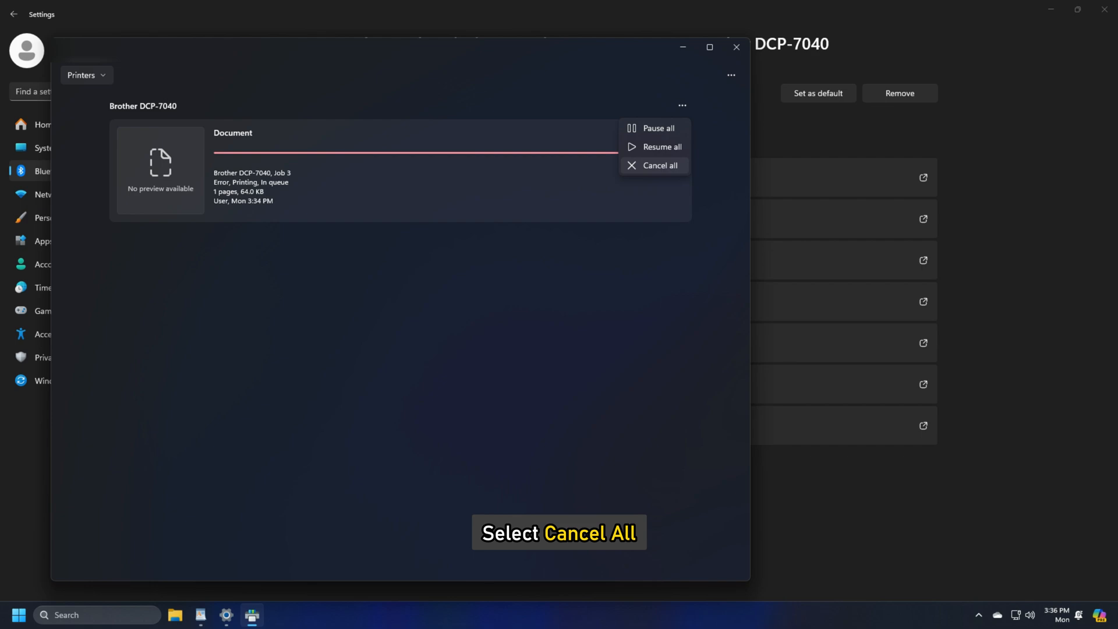
click(658, 164)
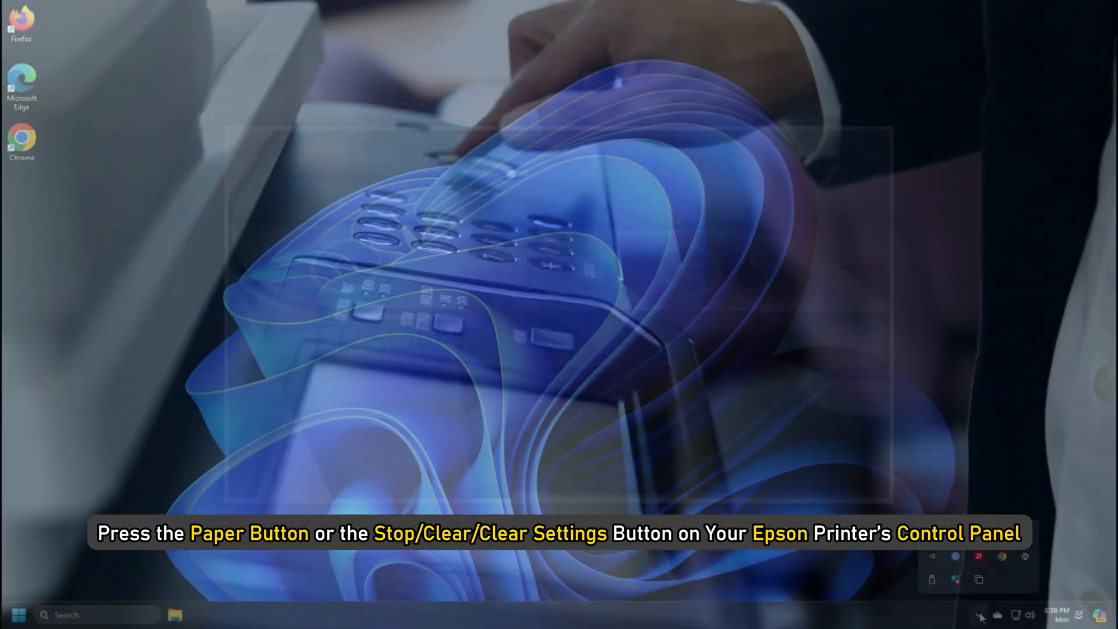
From the tray icon show all active printers and cancel the EPSON DFX-9000 Document job
right_click(858, 493)
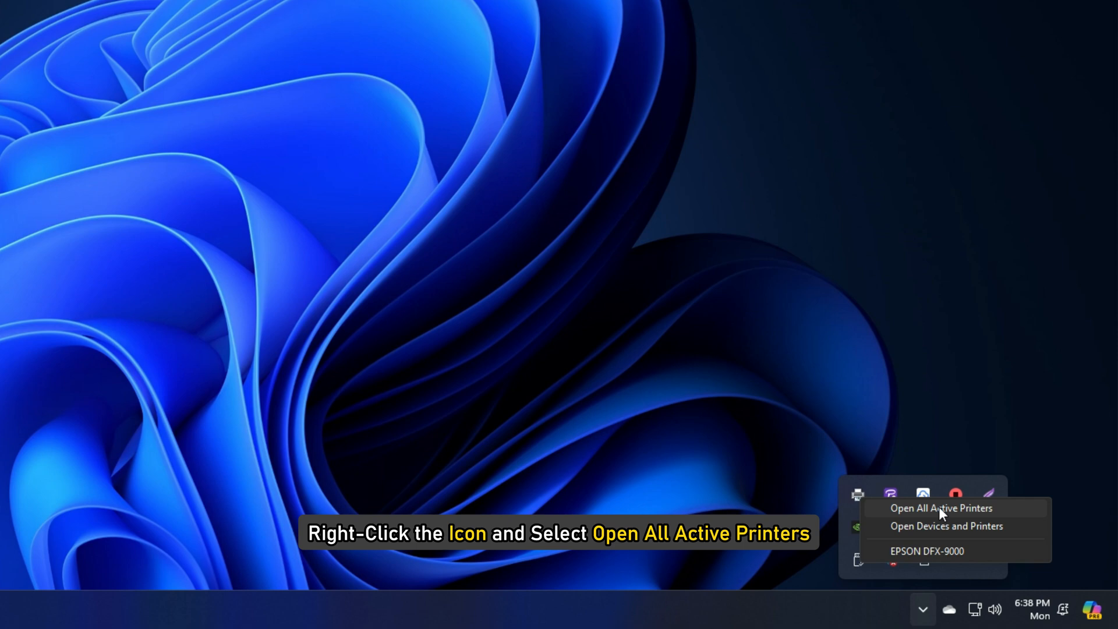
click(941, 508)
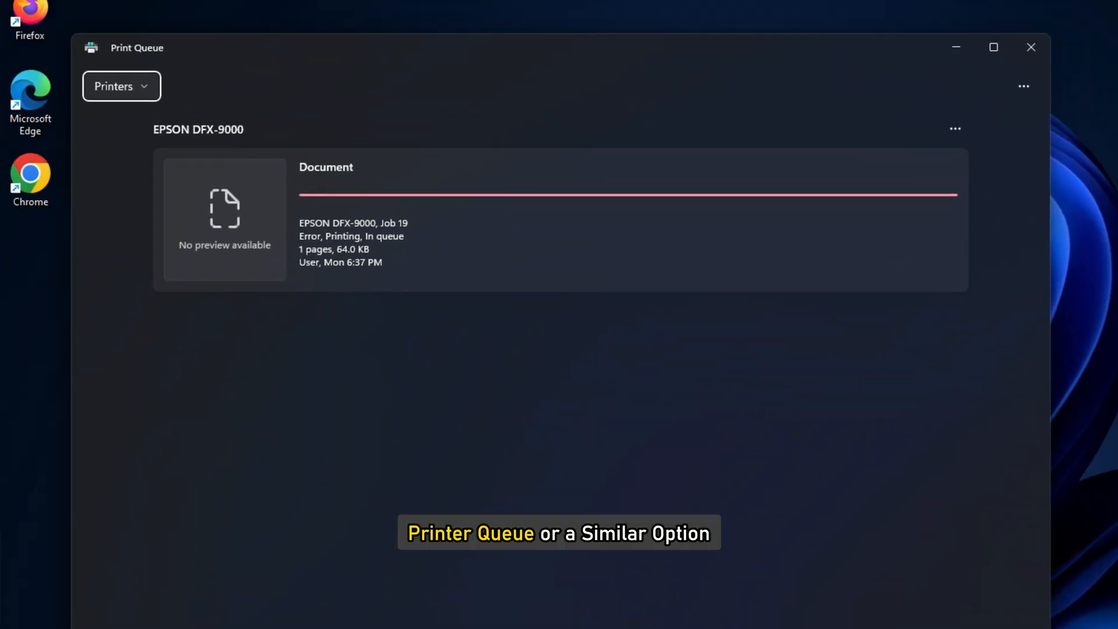
right_click(356, 241)
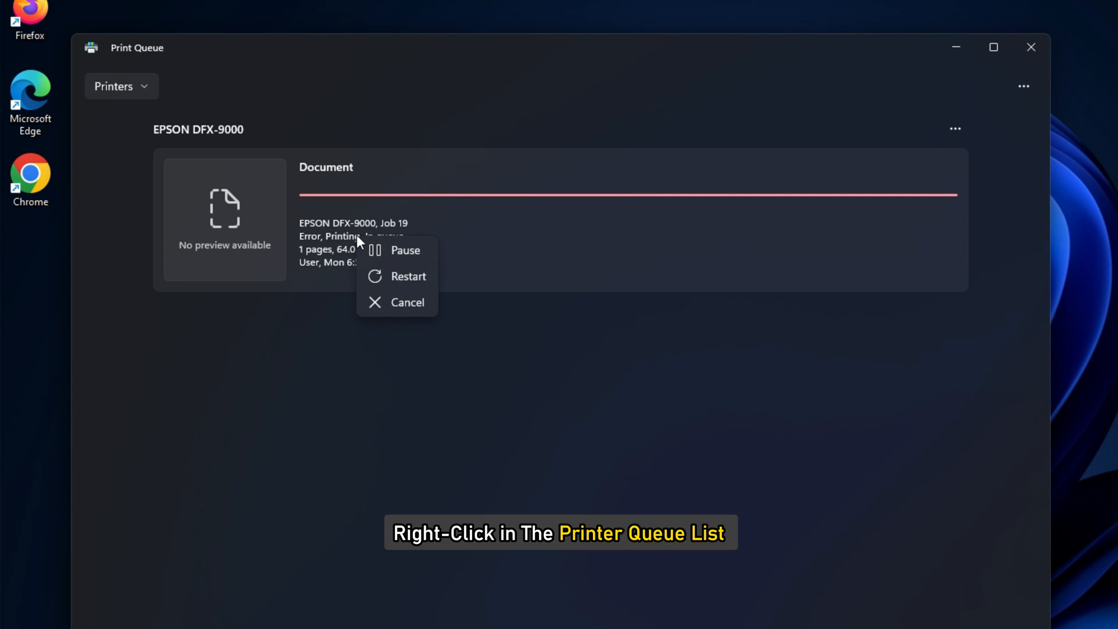
click(408, 302)
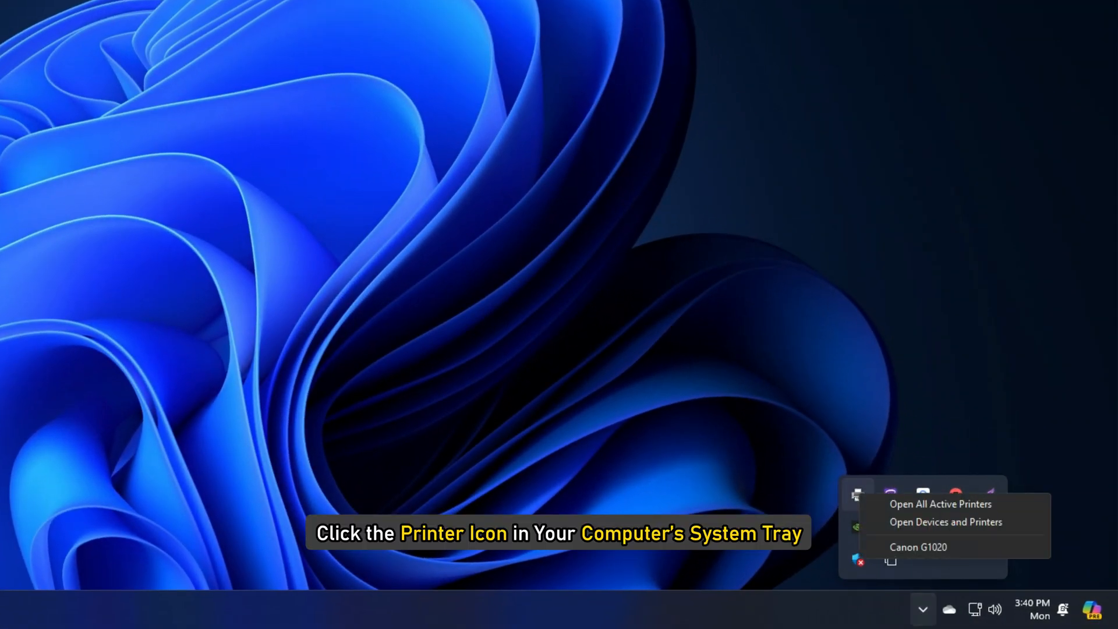
Cancel Job 5 in the Canon G1020 queue opened from the tray printer icon
click(918, 547)
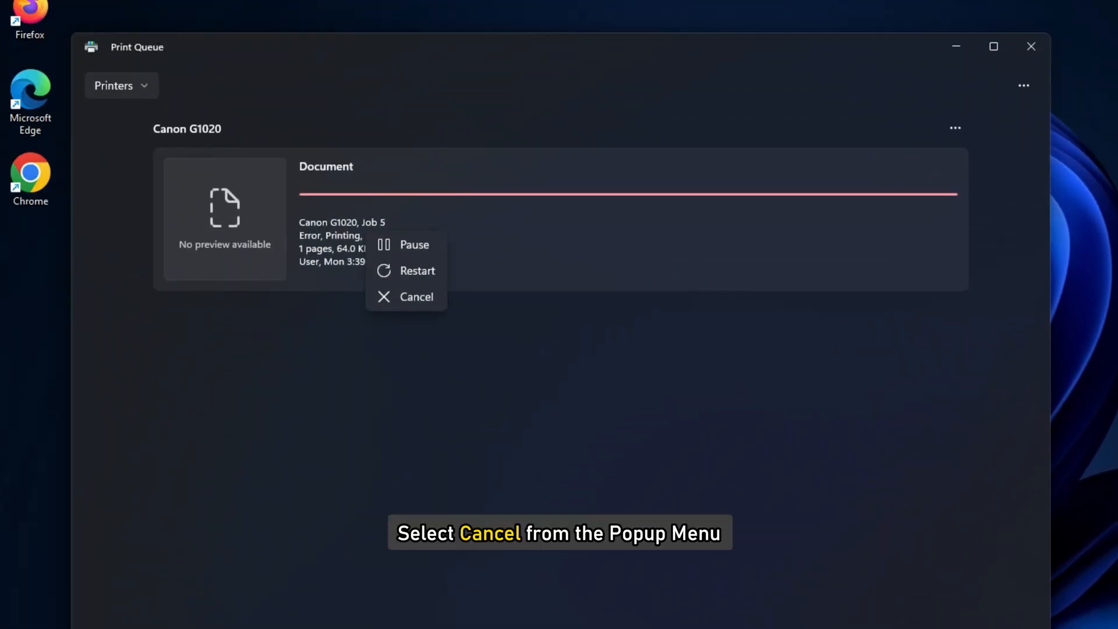
click(417, 297)
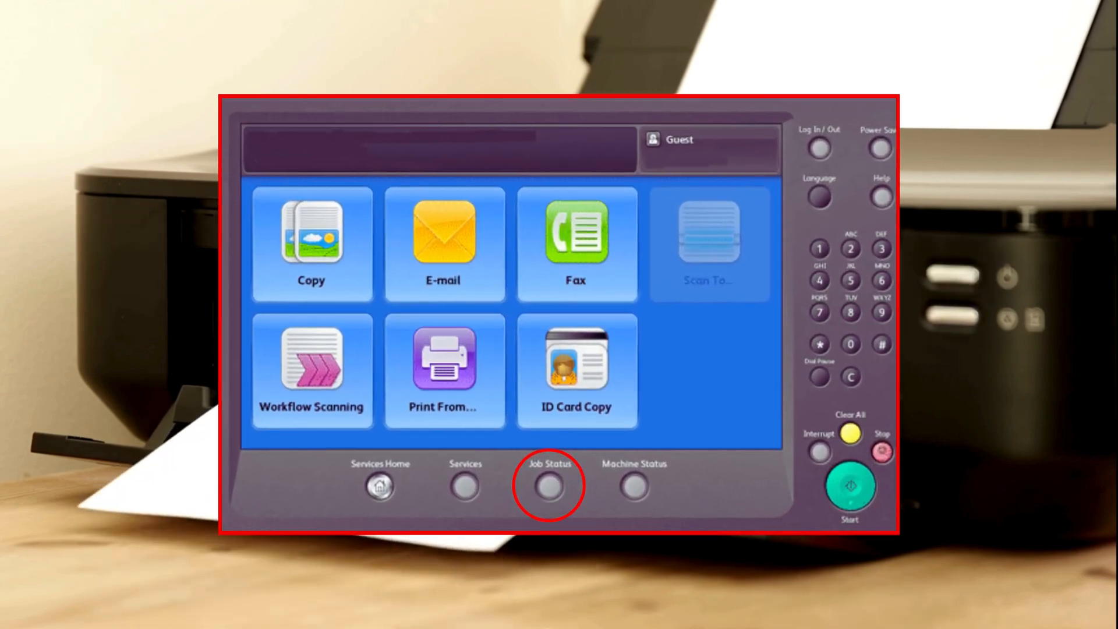
click(548, 484)
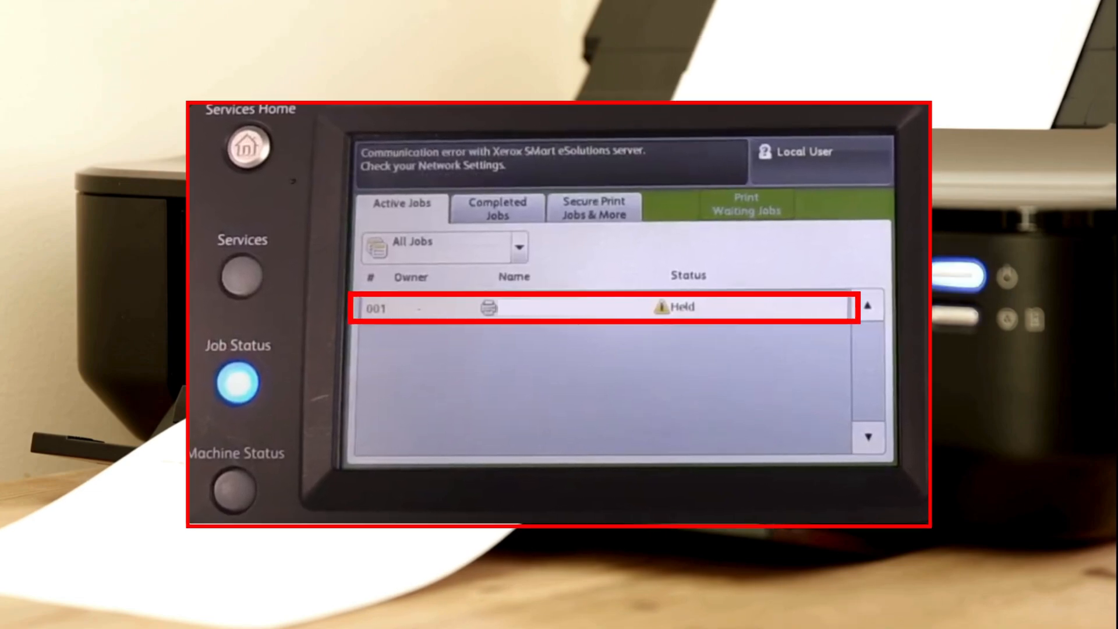
click(599, 307)
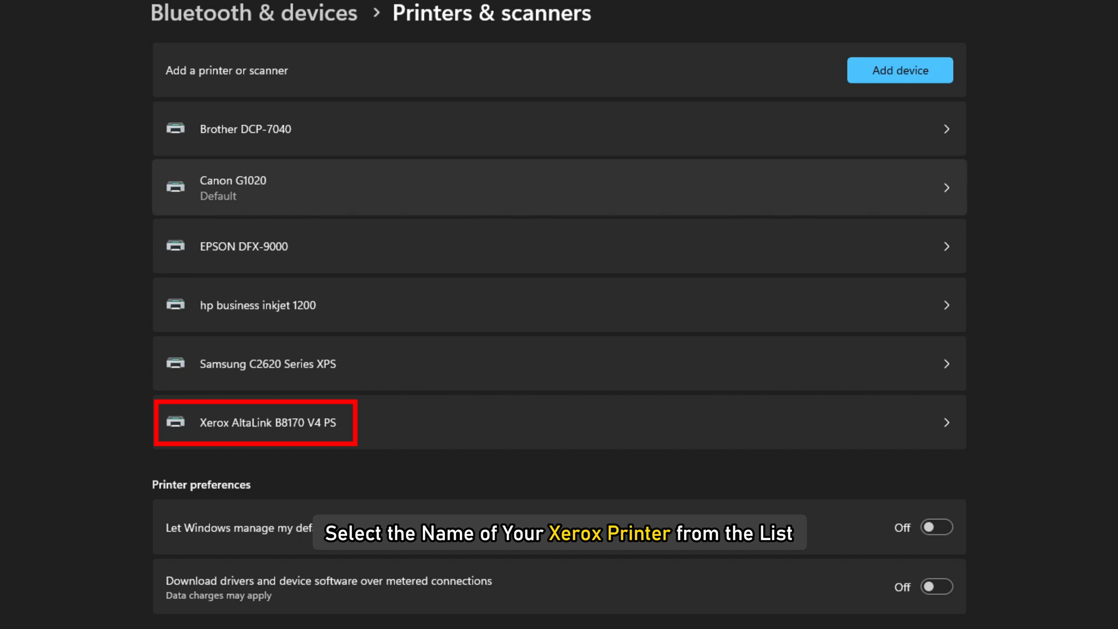
Cancel Job 6 on the Xerox AltaLink B8170 V4 PS and confirm so it shows as deleting
click(268, 422)
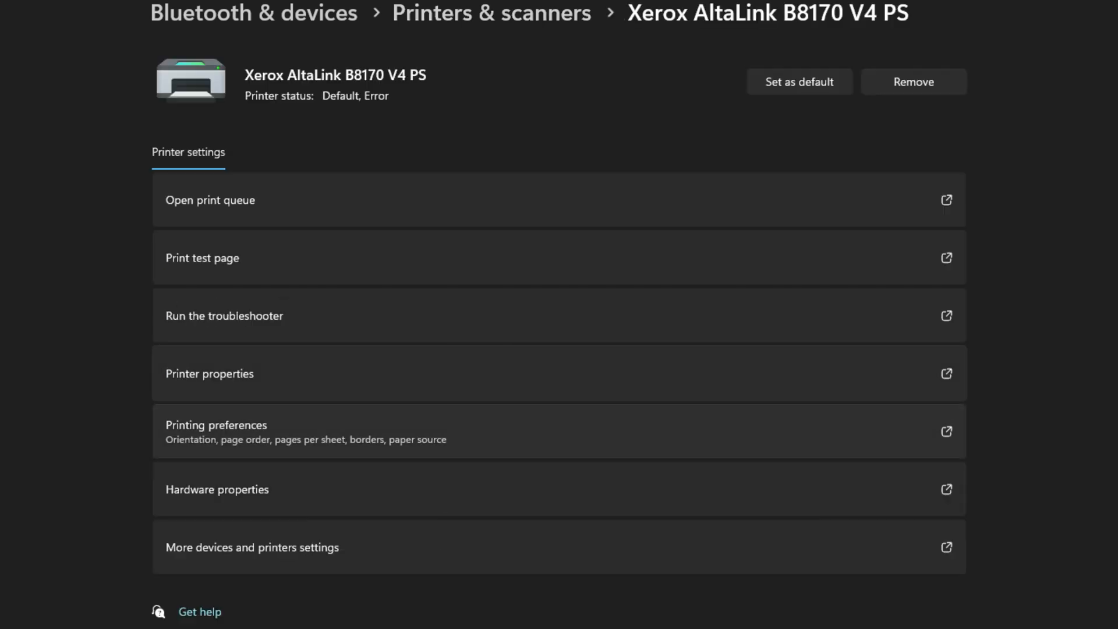
click(210, 200)
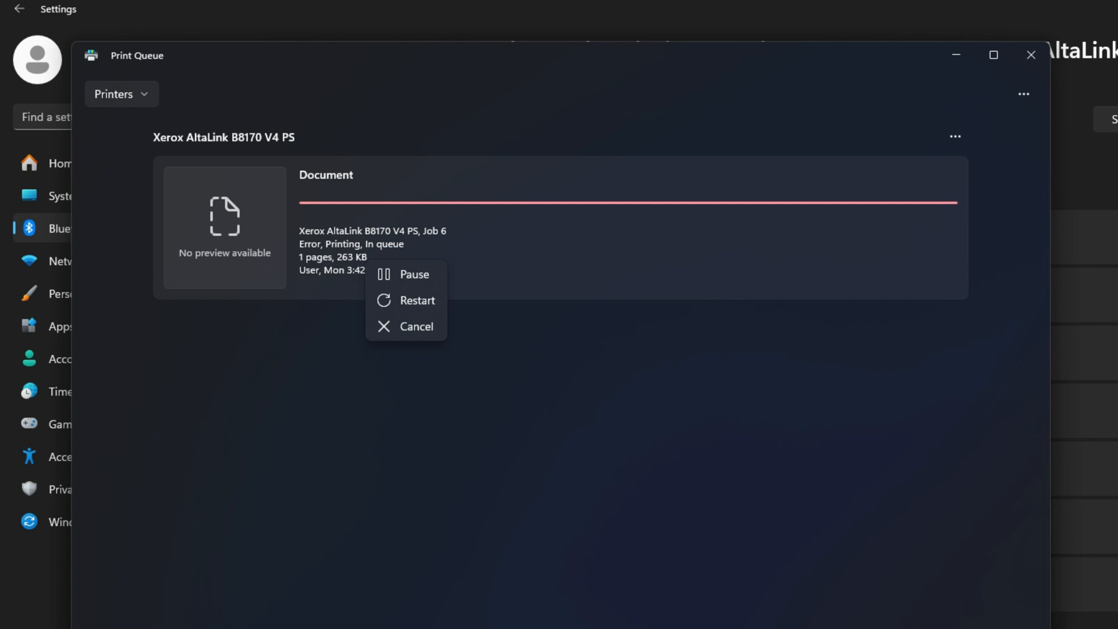
click(416, 326)
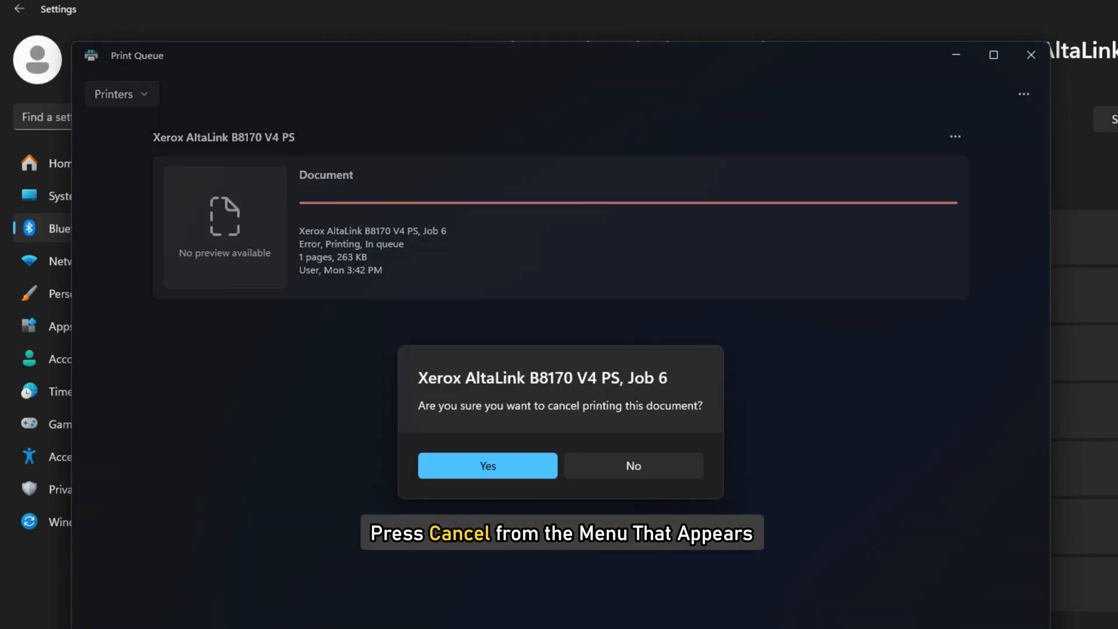
click(487, 465)
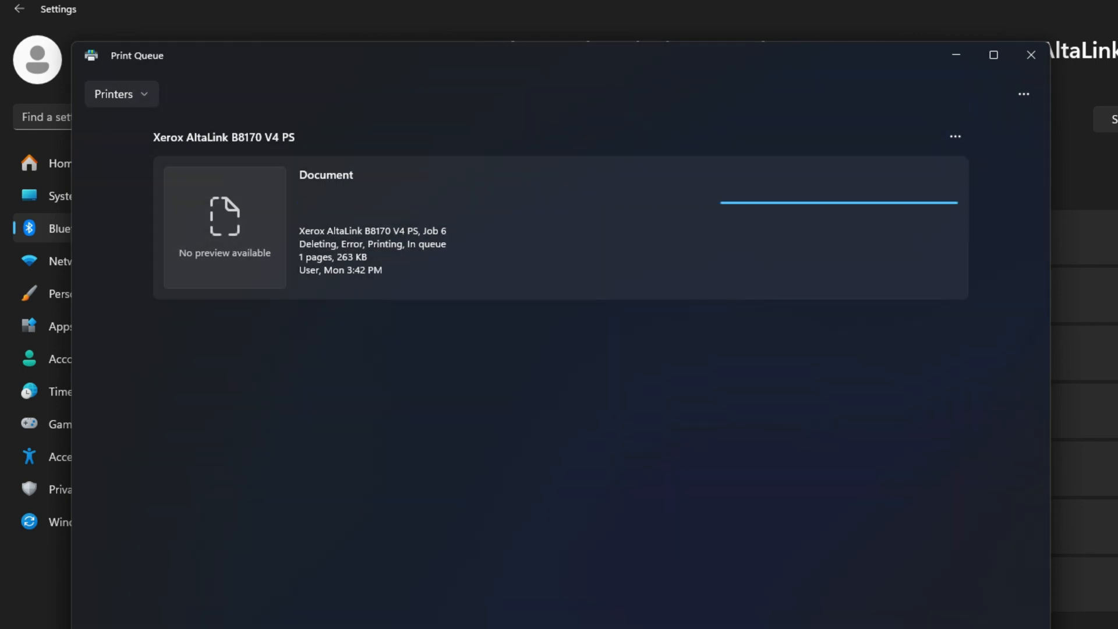